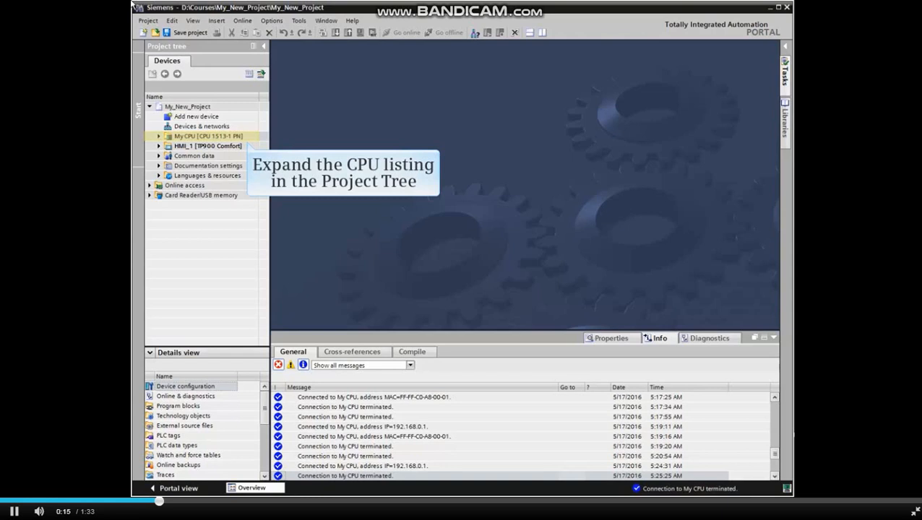
# Expand My CPU in the Project tree and open its Online & diagnostics view.
pyautogui.click(158, 135)
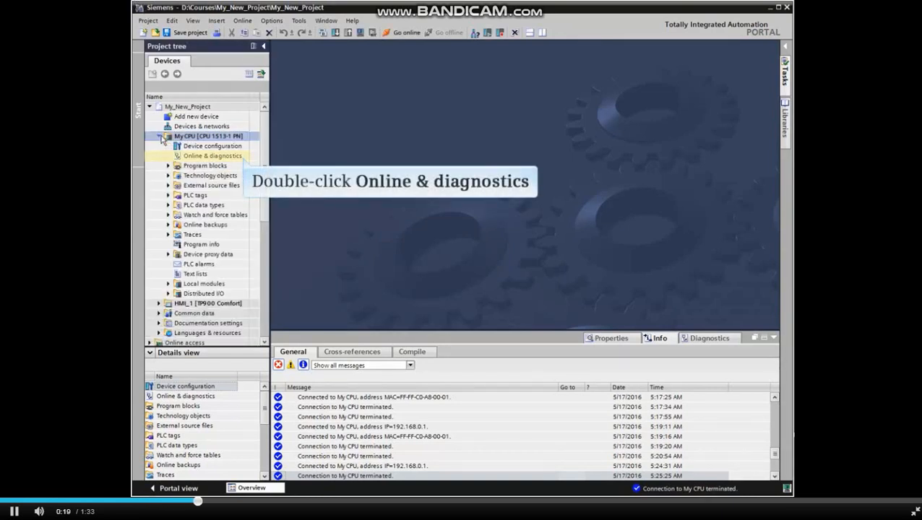
pyautogui.doubleClick(212, 156)
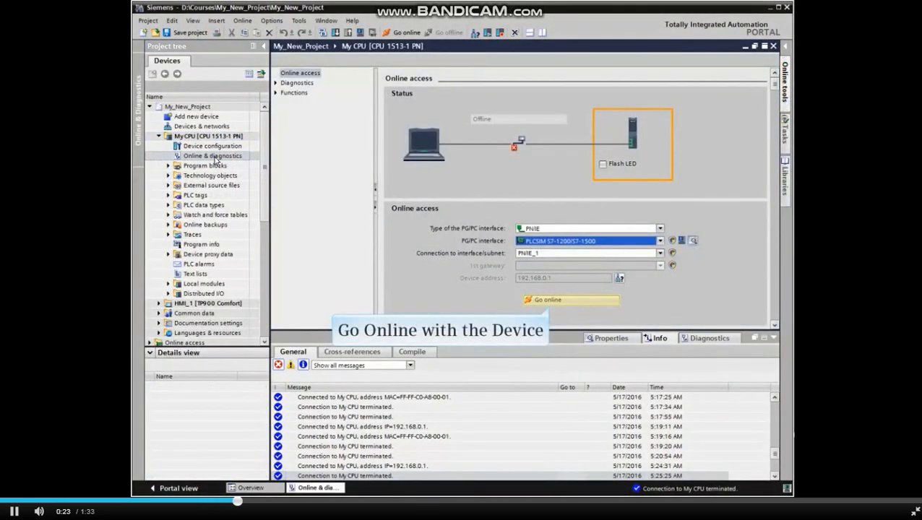
# Go online to My CPU and expand the Functions list.
pyautogui.click(547, 299)
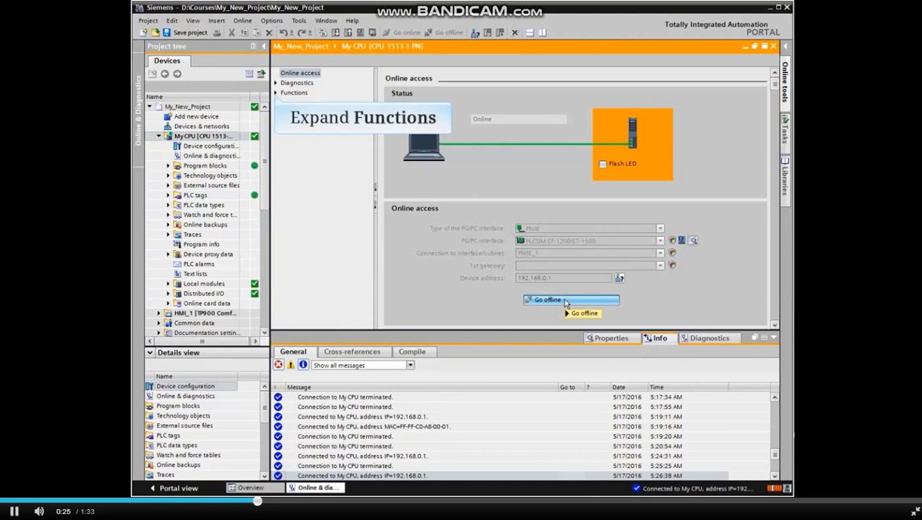
pyautogui.moveTo(493, 300)
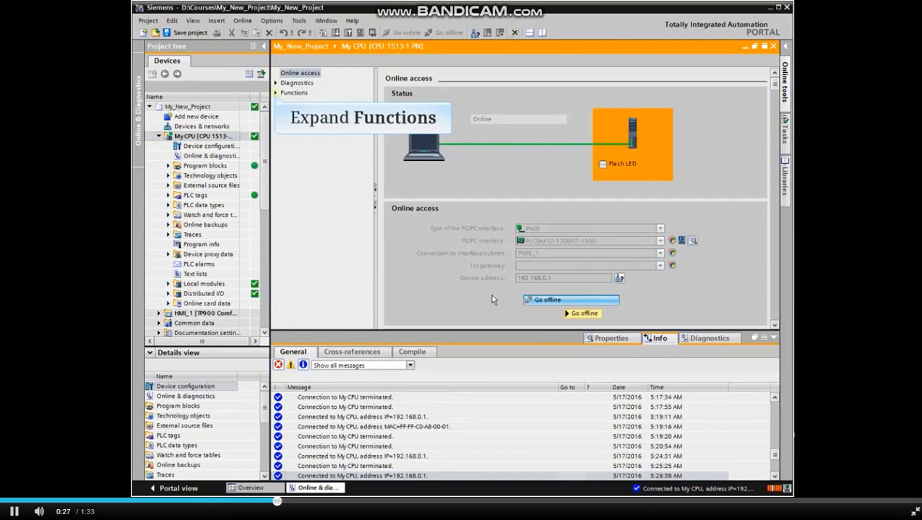
pyautogui.click(276, 93)
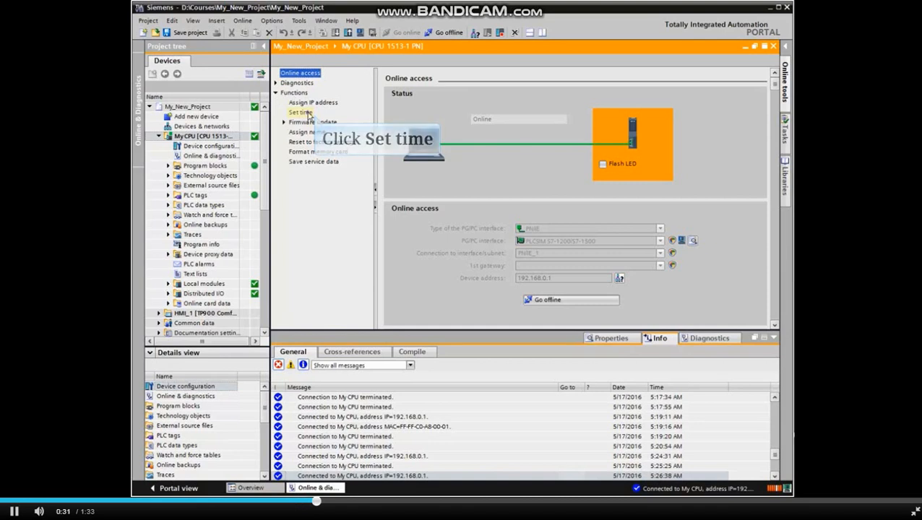
# On the Set time page, uncheck Take from PG/PC so module time is editable.
pyautogui.click(298, 113)
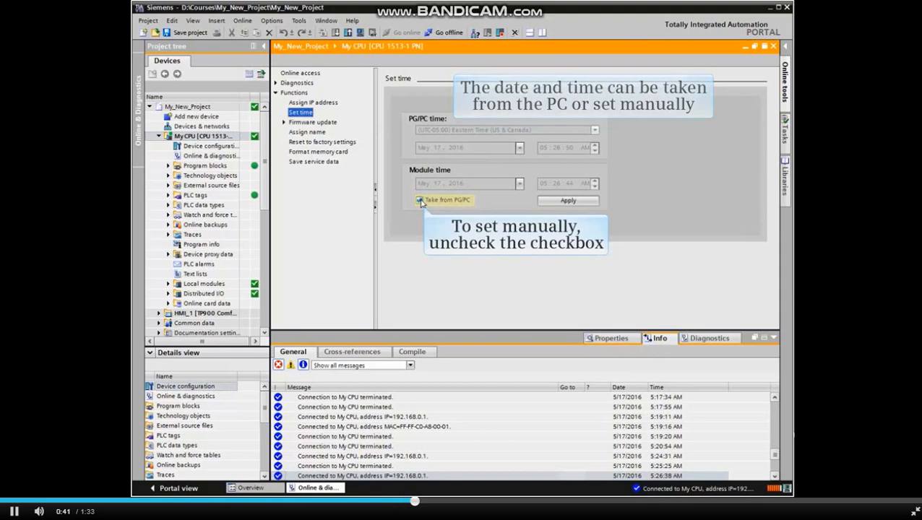
pyautogui.click(420, 199)
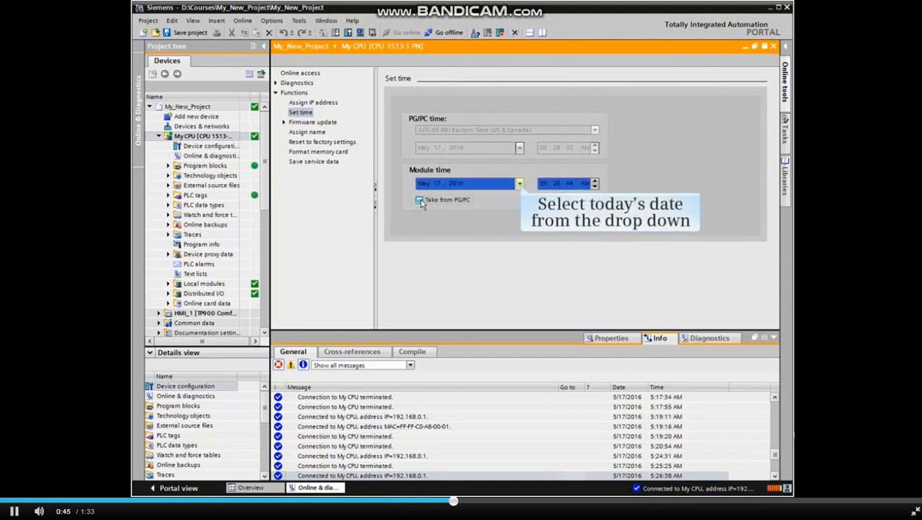
# Set the module date to today, May 17, 2016, via the calendar.
pyautogui.click(519, 183)
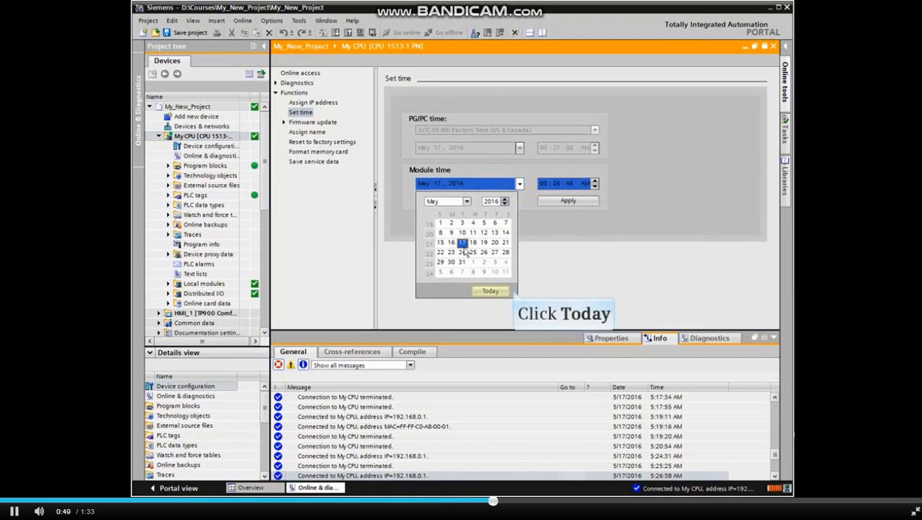
pyautogui.click(490, 290)
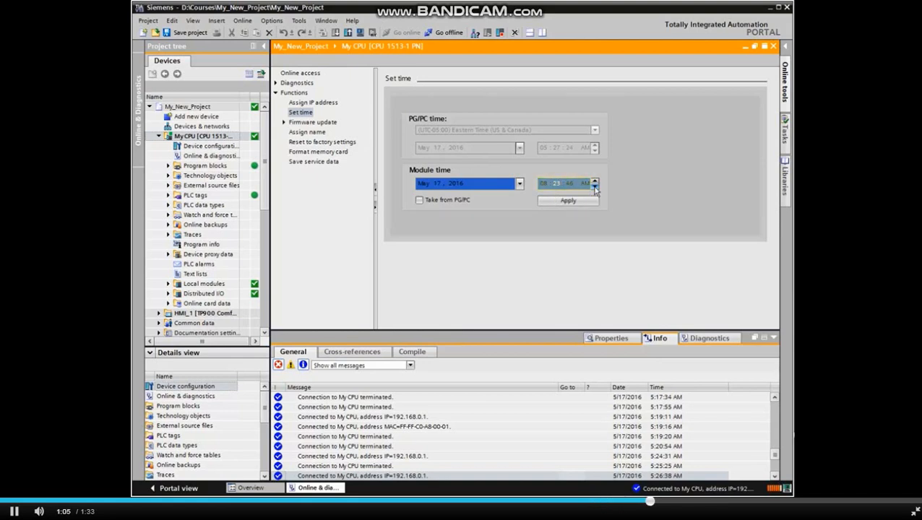
pyautogui.moveTo(571, 184)
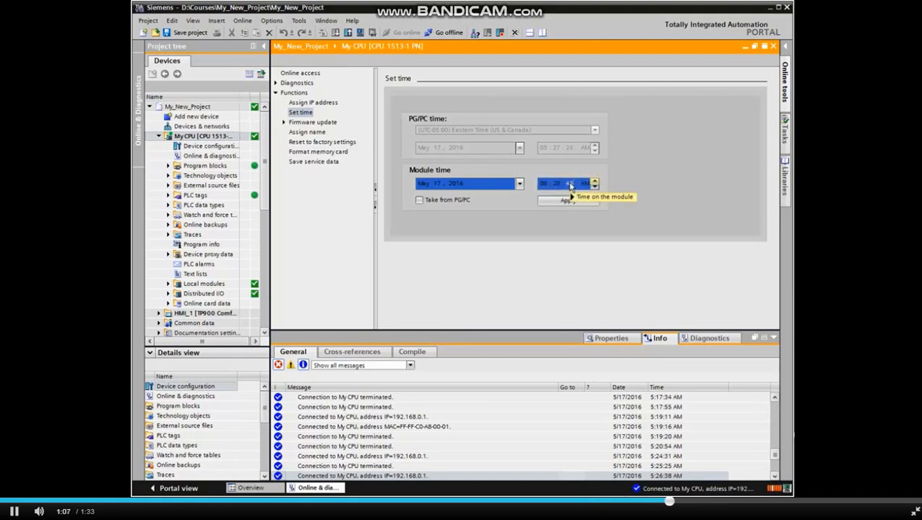
# Adjust the seconds, apply the new date and time to the CPU, then go offline.
pyautogui.click(594, 180)
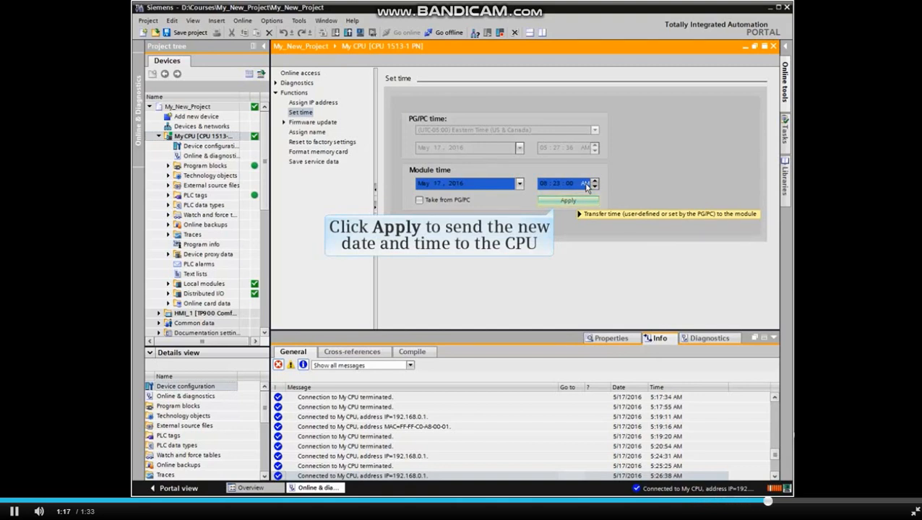
pyautogui.click(568, 200)
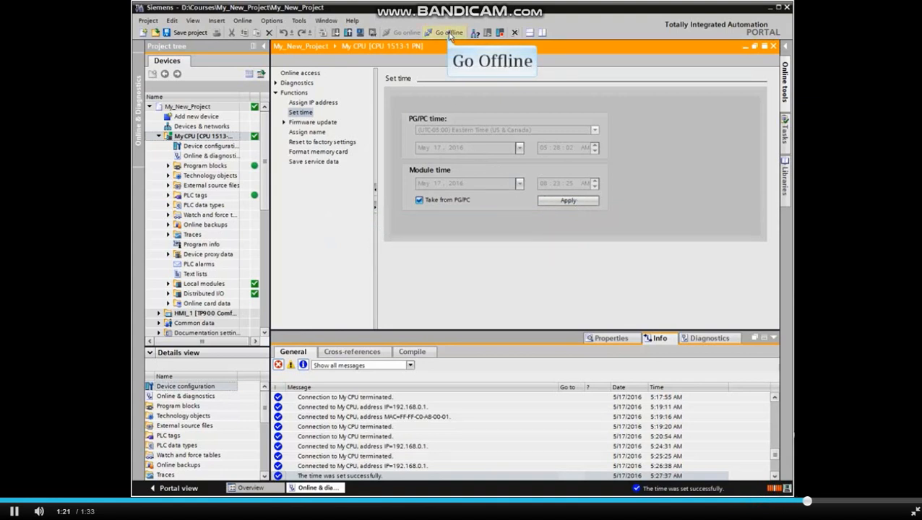
pyautogui.click(448, 33)
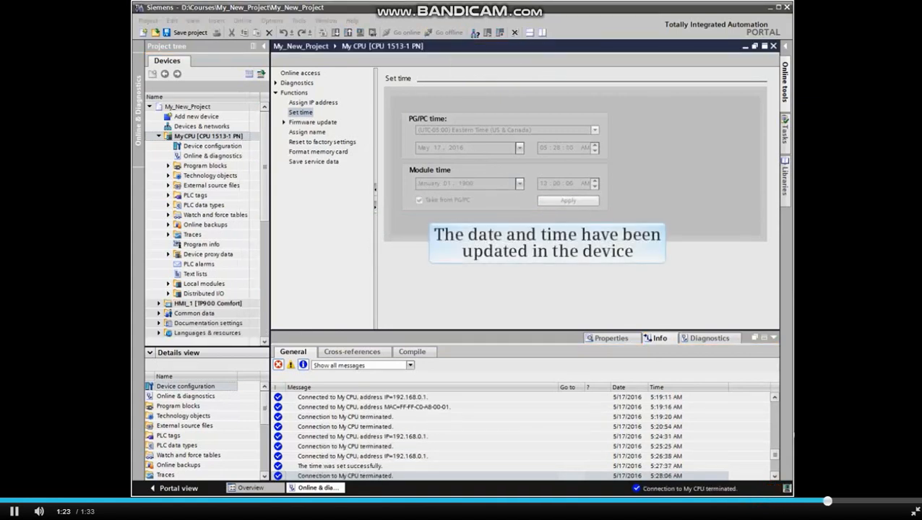